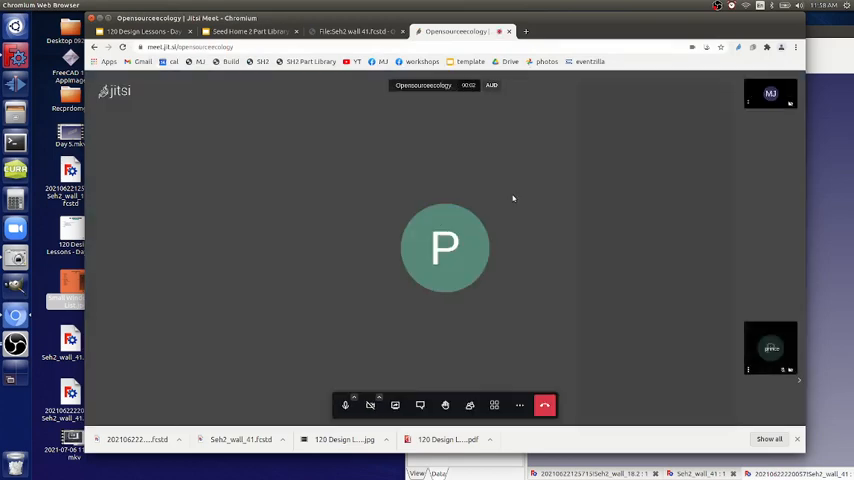
Switch from the Jitsi Meet call to the Google Slides tab showing the Part Library walls slide
click(494, 404)
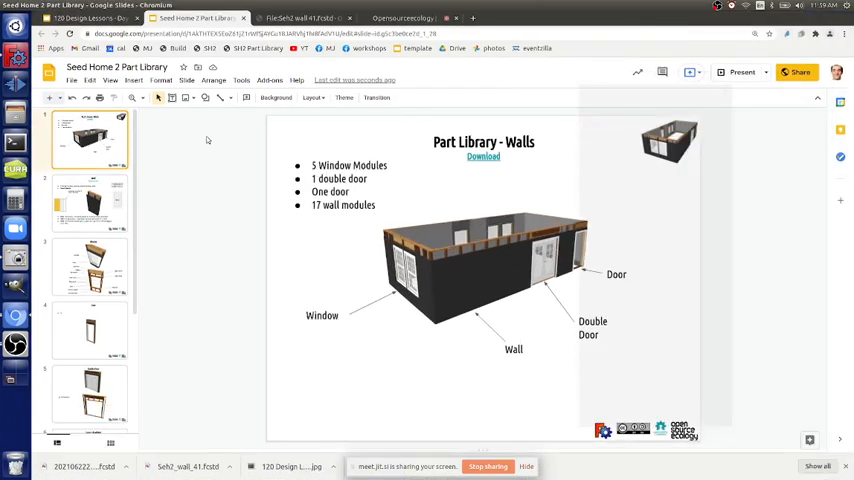
Start presenting the Seed Home 2 Part Library deck full screen from the View menu
click(110, 80)
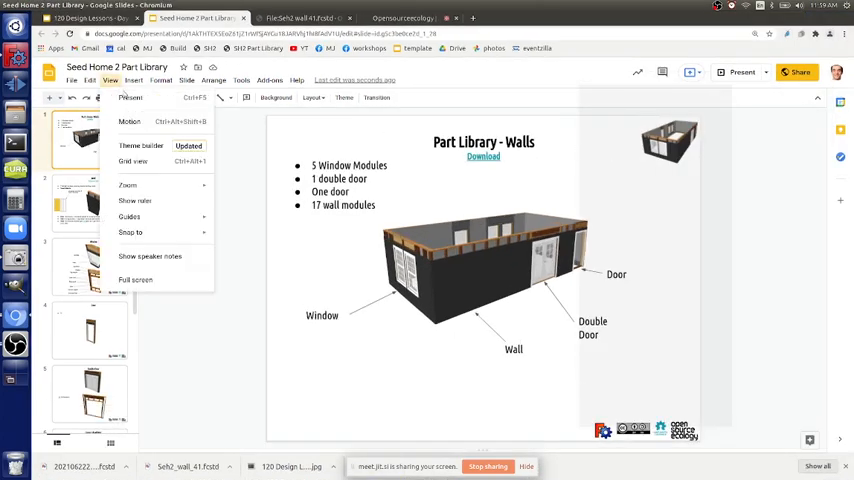
click(136, 280)
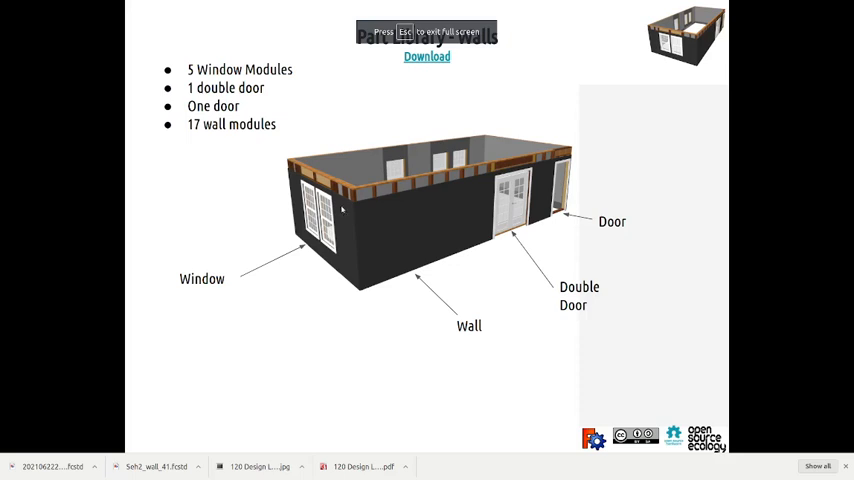
mouse_move(384, 204)
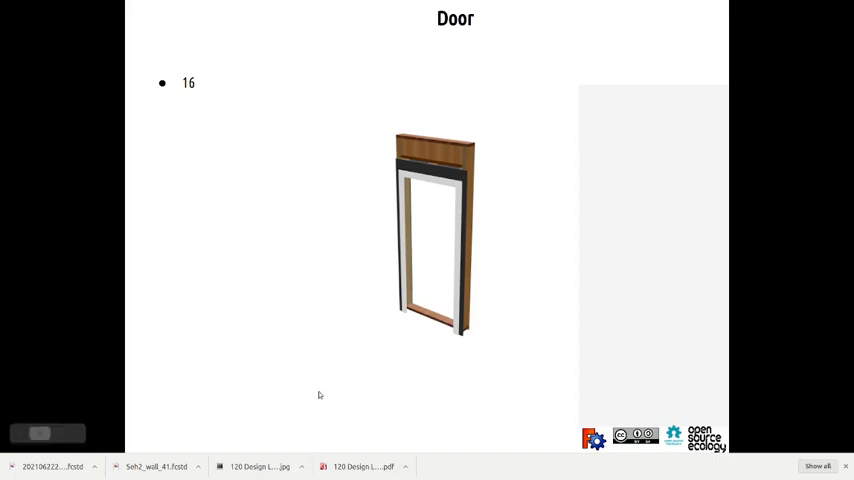
Advance the presentation from the Door slide to the Window slide
key(right)
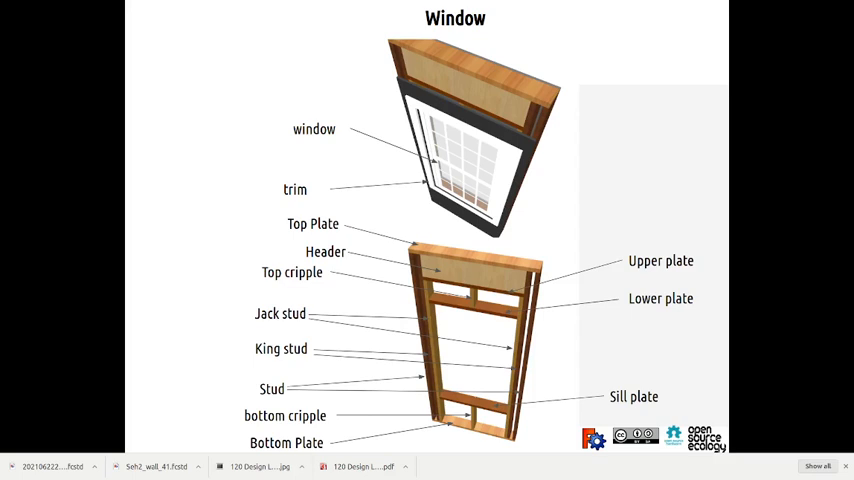
mouse_move(540, 308)
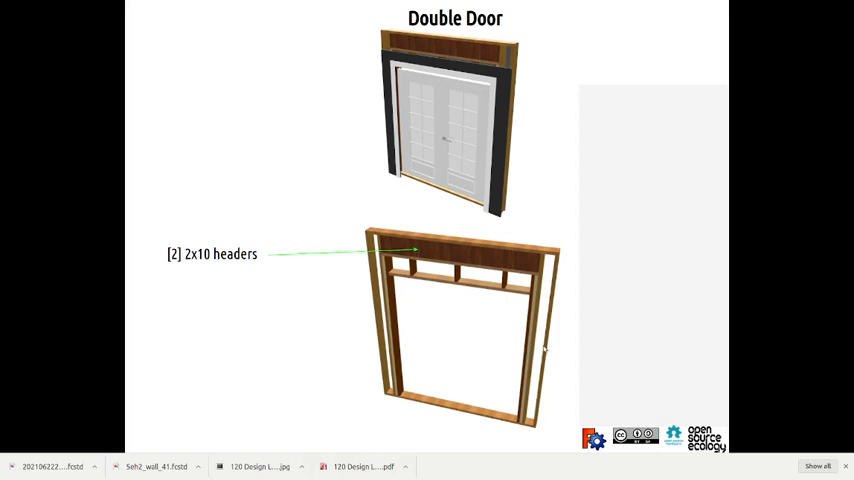
mouse_move(532, 264)
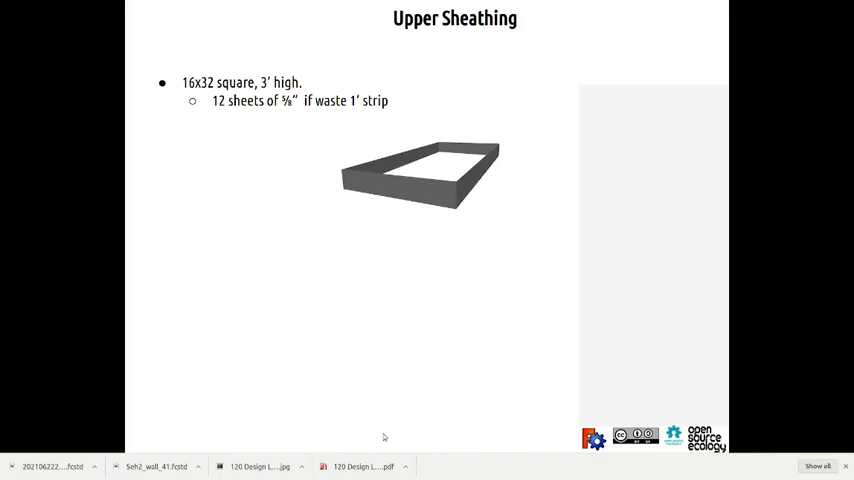
key(Right)
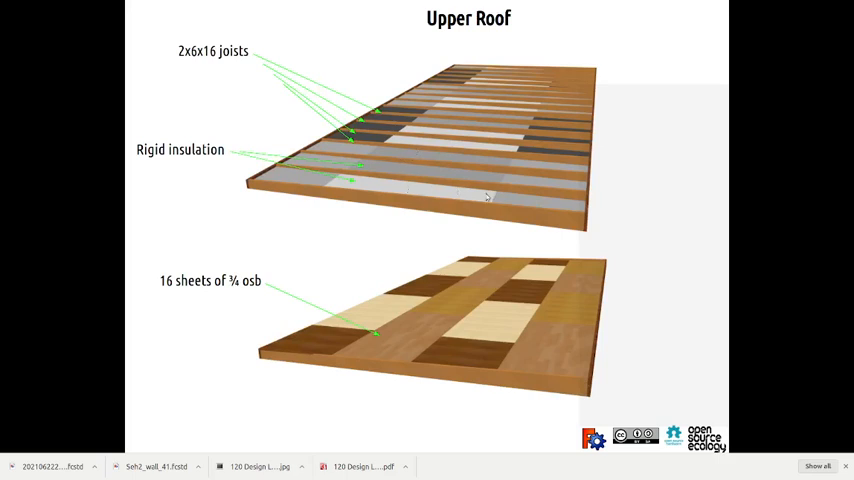
mouse_move(544, 216)
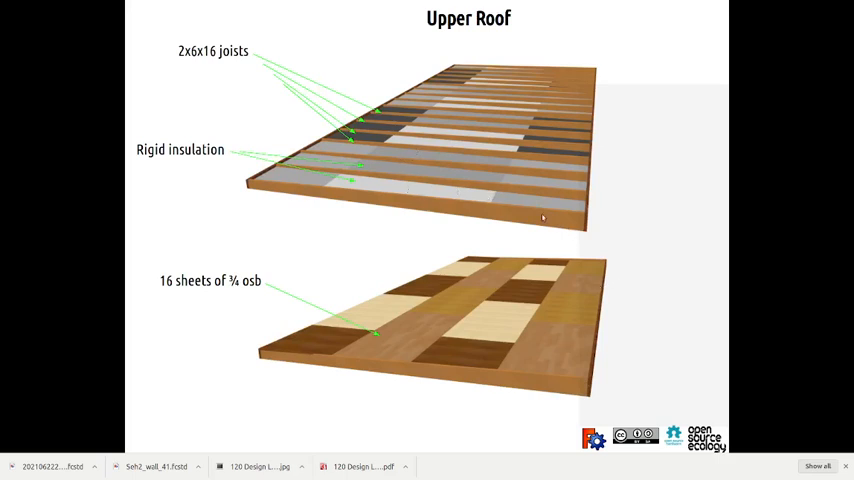
mouse_move(652, 228)
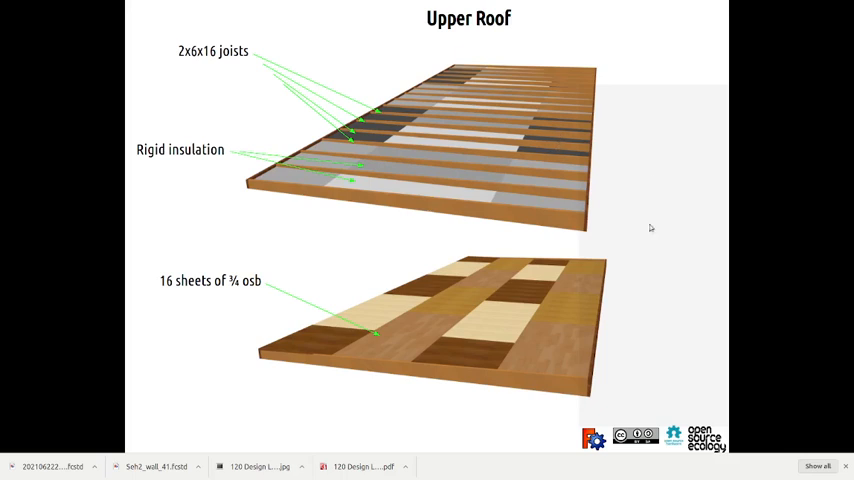
mouse_move(344, 208)
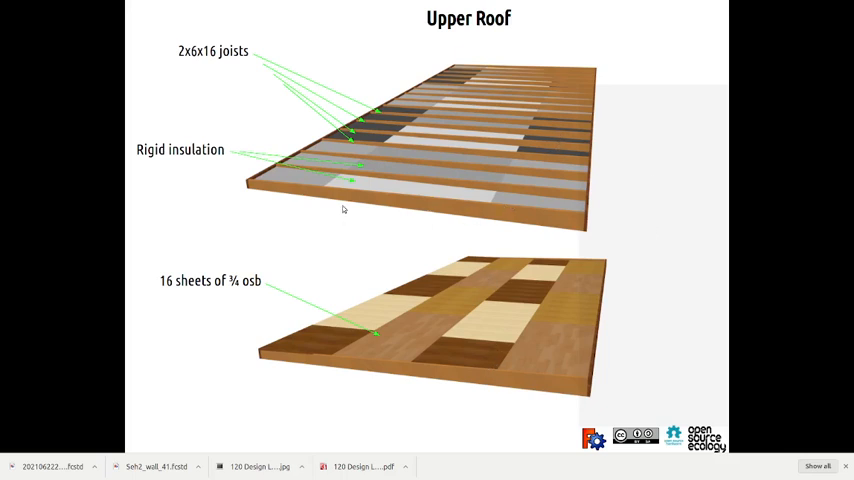
mouse_move(438, 214)
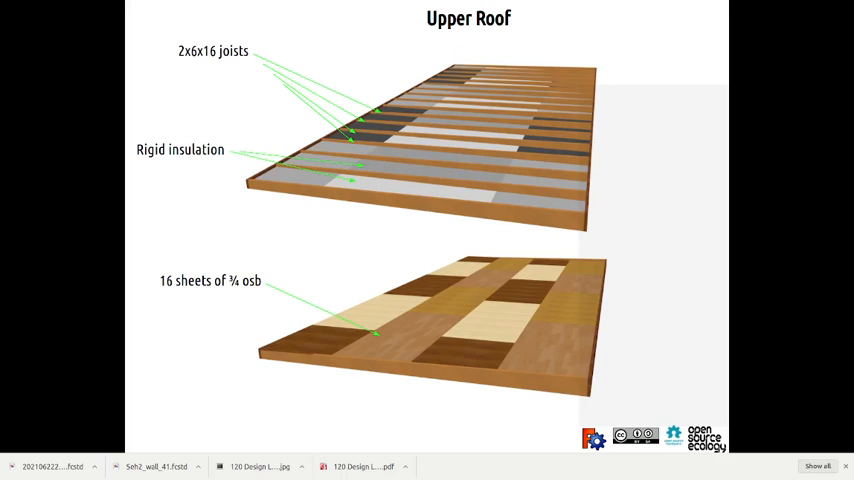
mouse_move(436, 212)
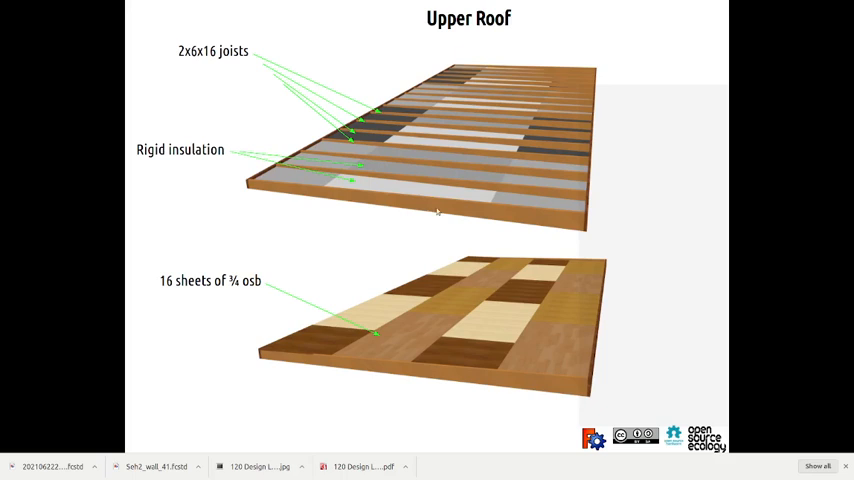
mouse_move(472, 218)
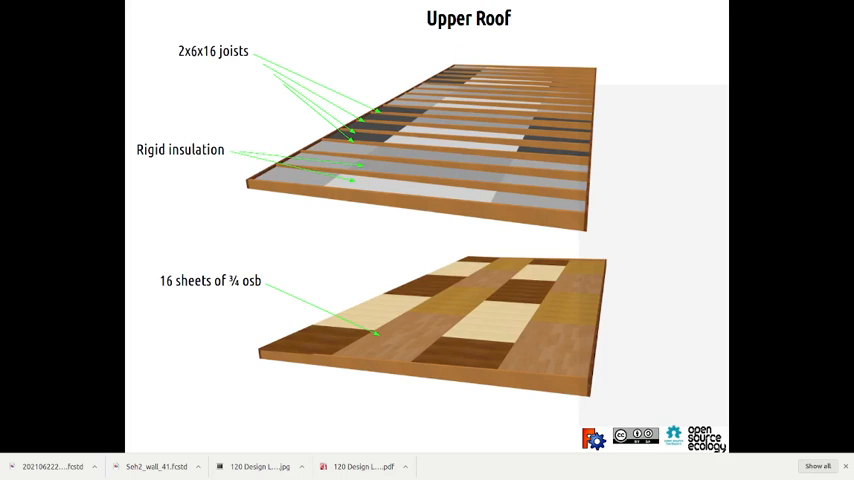
mouse_move(492, 186)
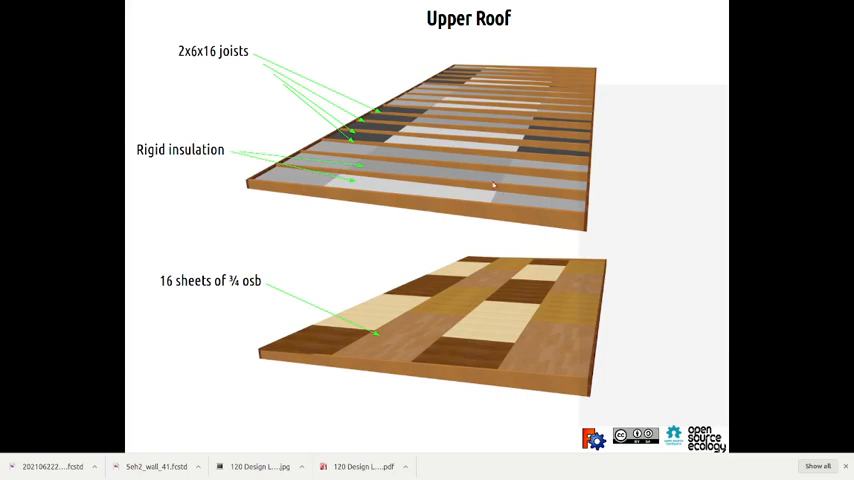
mouse_move(604, 372)
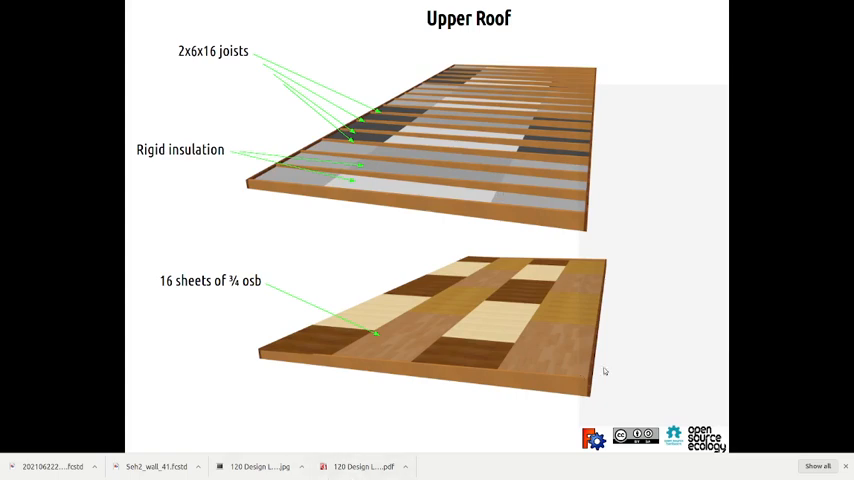
Leave full-screen presenting on the Upper Roof slide and return to the Jitsi Meet participant grid
key(Right)
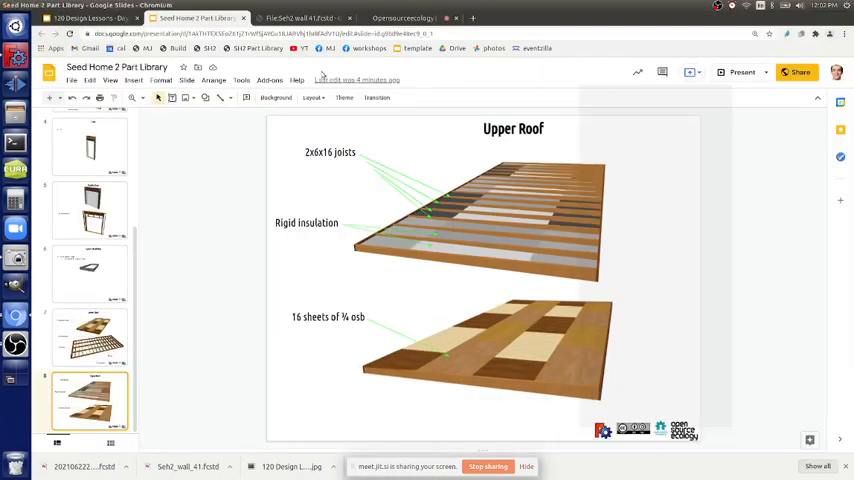
click(400, 18)
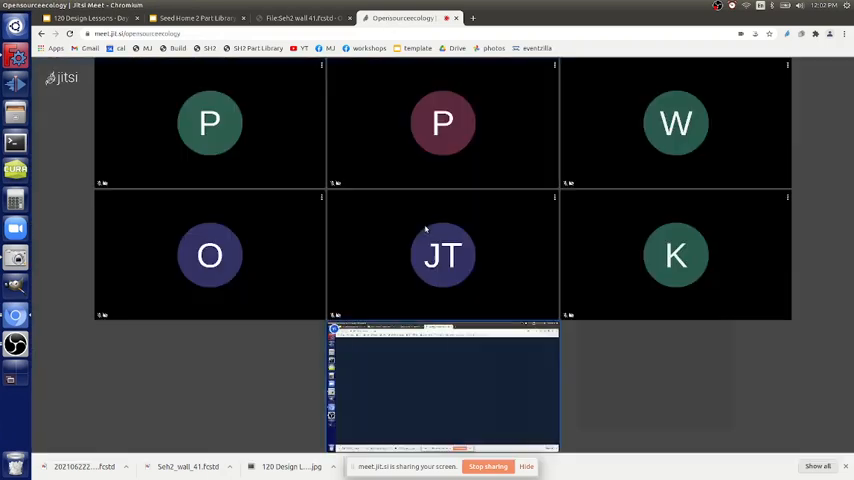